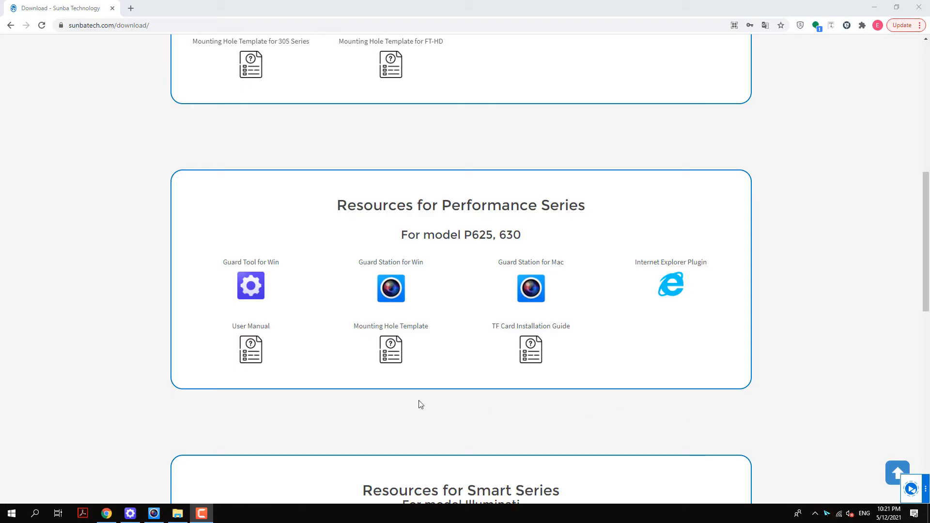
{"action": "mouse_move", "coordinate": [262, 405]}
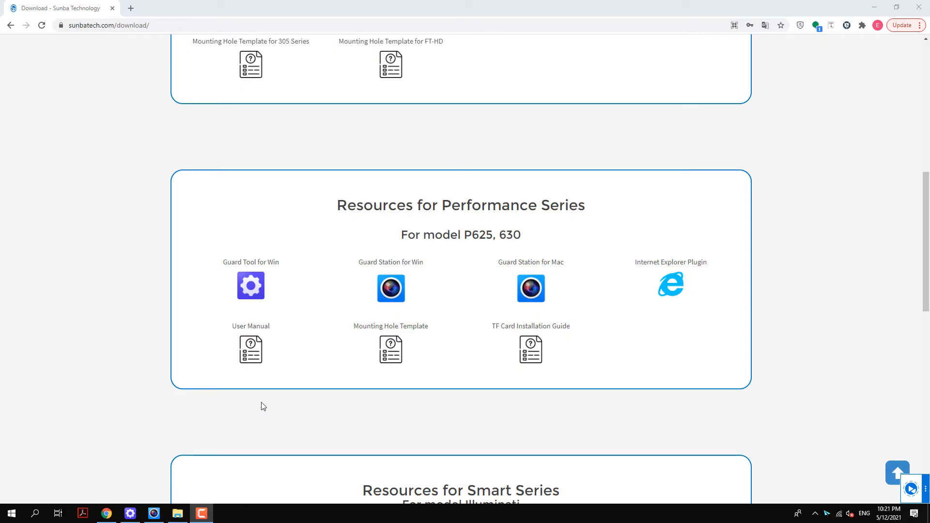
{"action": "mouse_move", "coordinate": [136, 518]}
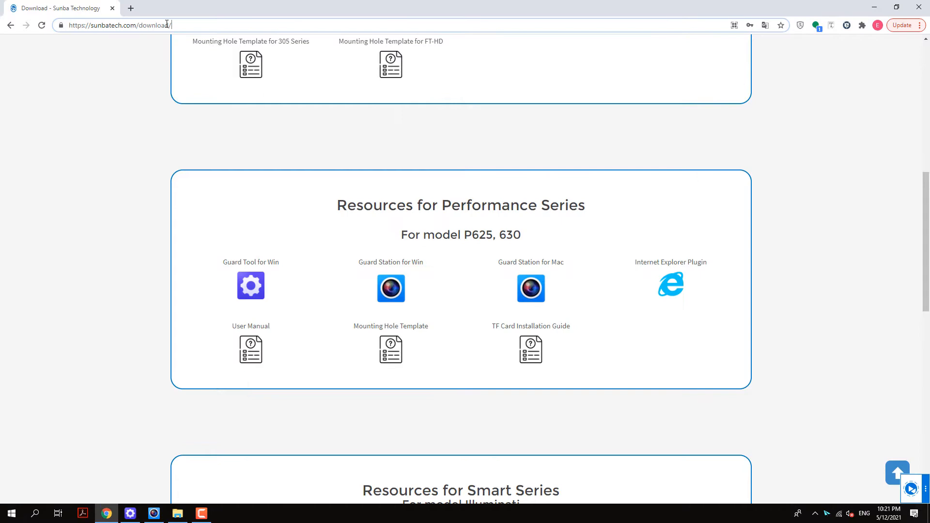
Navigate Chrome to the camera's address 192.168.1.21 to reach its login page
{"action": "left_click", "coordinate": [121, 25]}
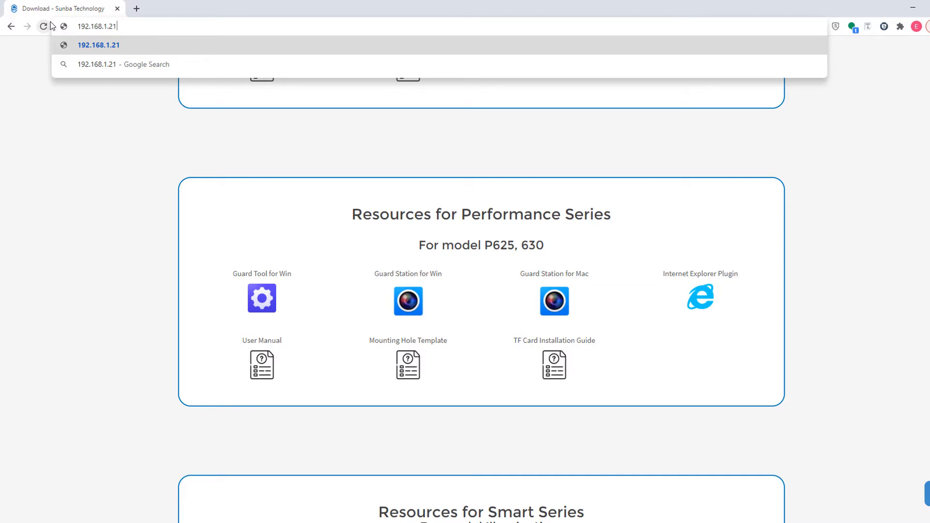
{"action": "key", "text": "Enter"}
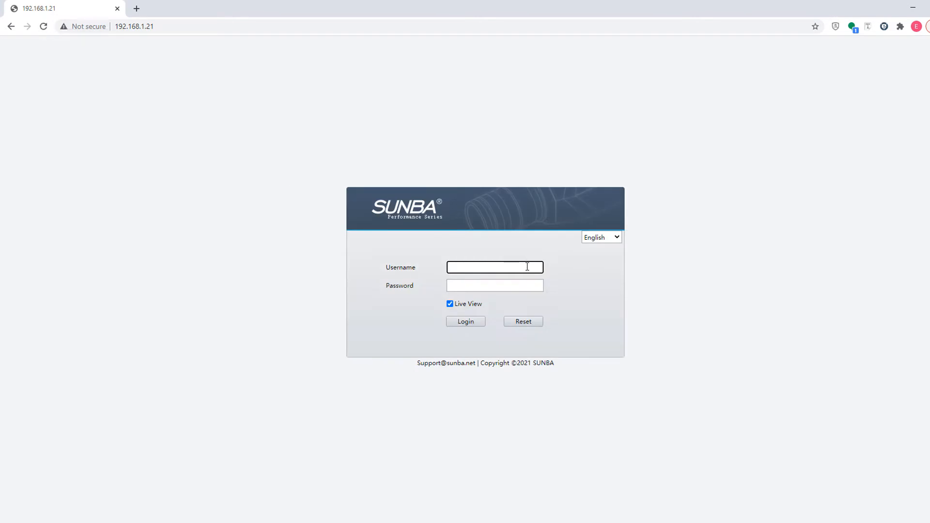
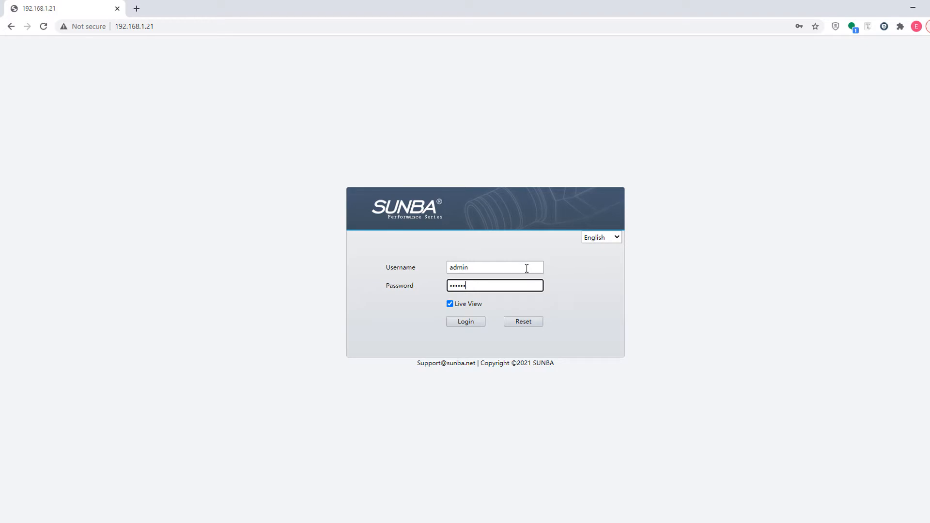
{"action": "left_click", "coordinate": [465, 320]}
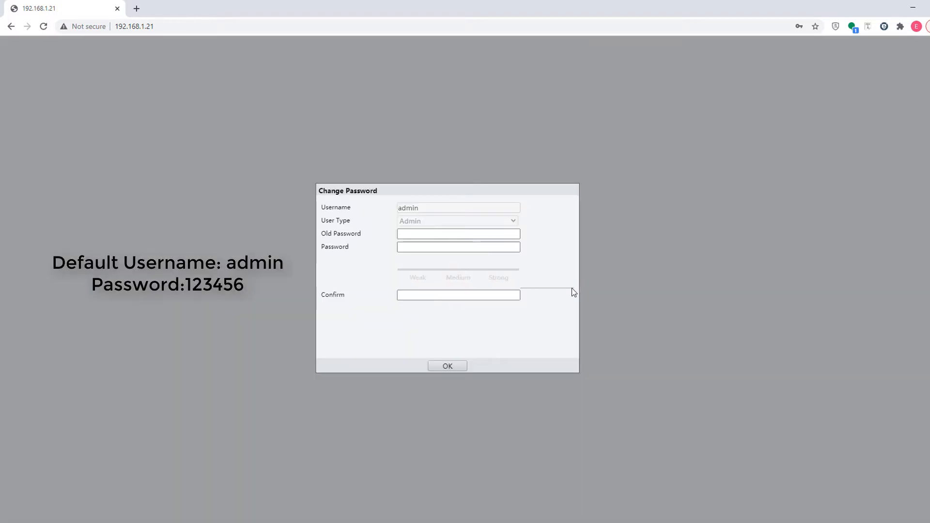
{"action": "left_click", "coordinate": [457, 234]}
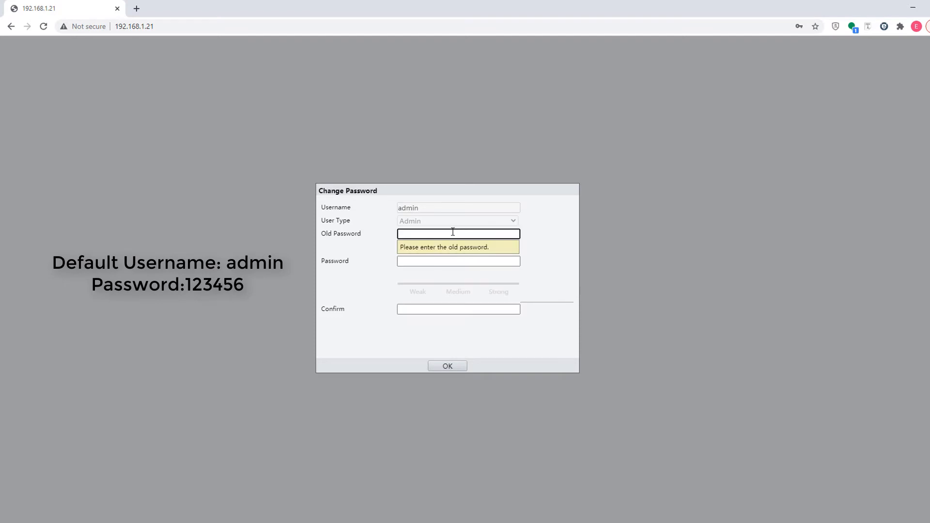
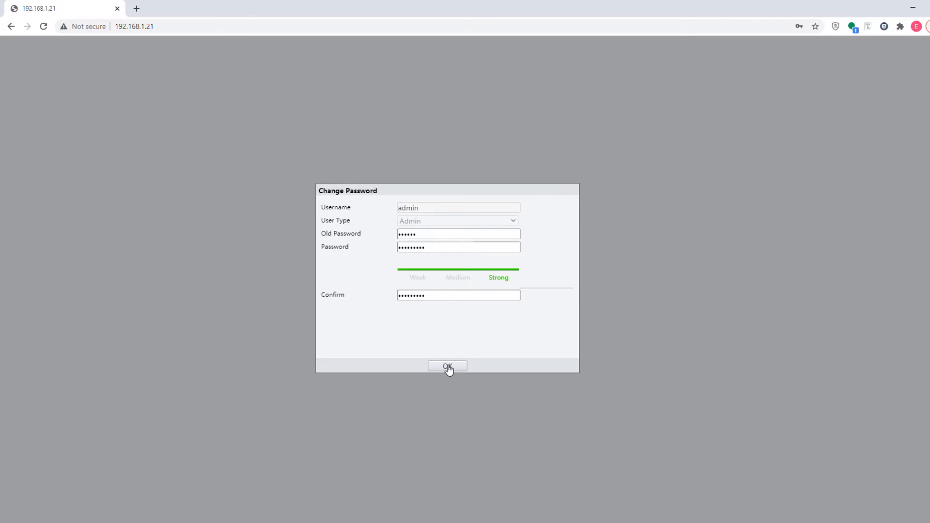
{"action": "left_click", "coordinate": [447, 366]}
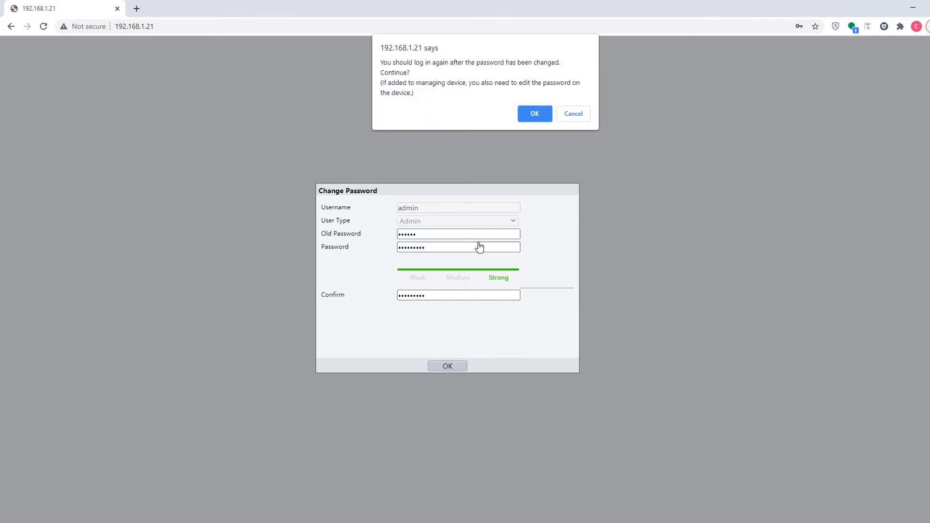
{"action": "left_click", "coordinate": [535, 114]}
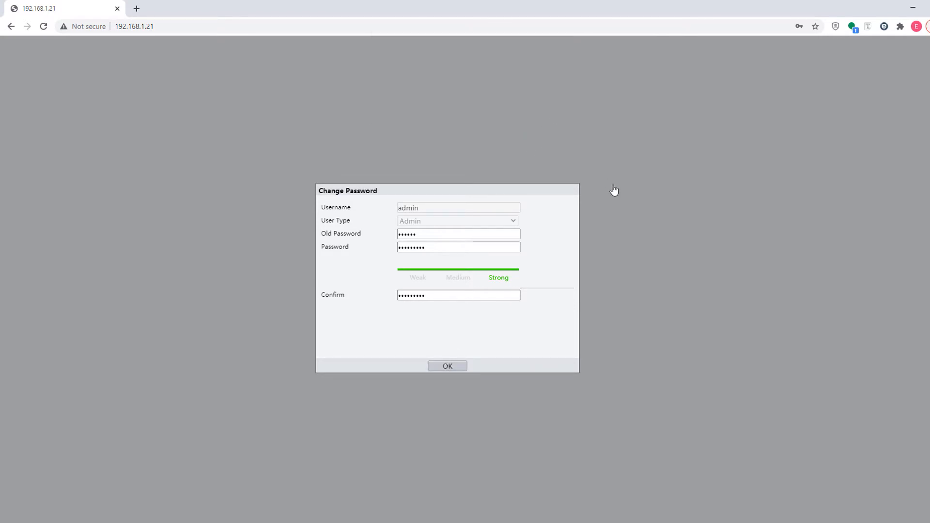
{"action": "left_click", "coordinate": [448, 366]}
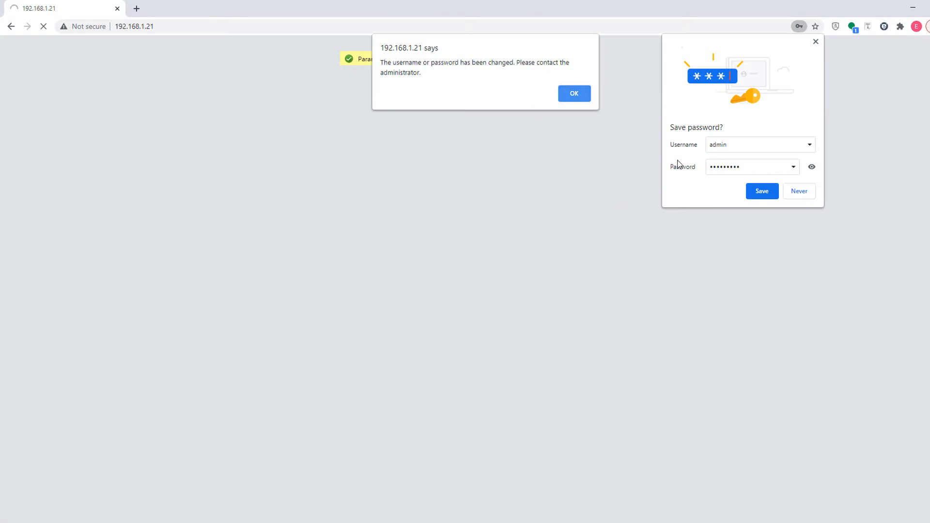
Dismiss the notices, decline Chrome's save-password offer, and log back in as admin with the new password
{"action": "left_click", "coordinate": [574, 93]}
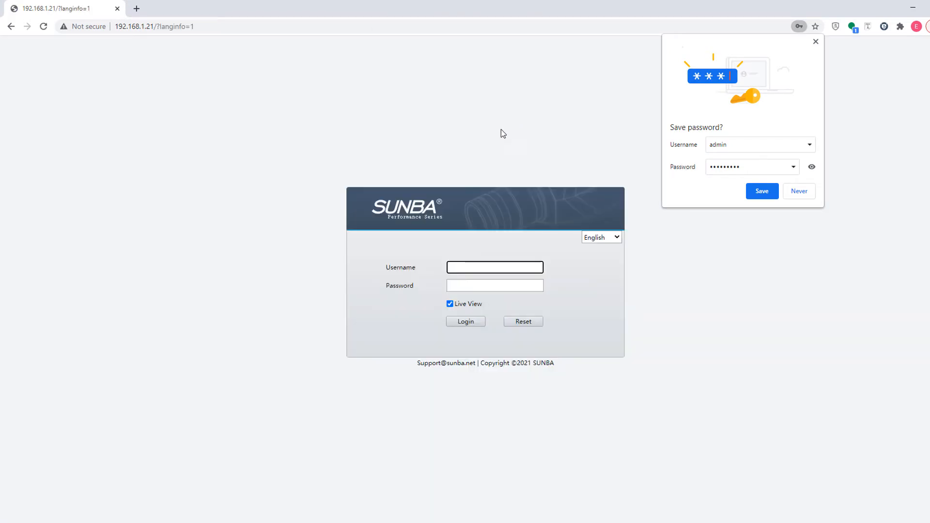
{"action": "left_click", "coordinate": [799, 191]}
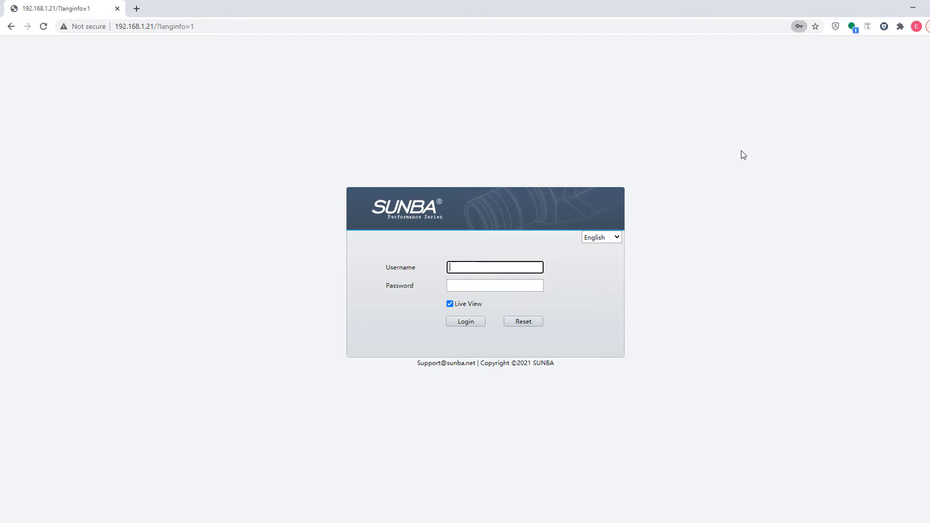
{"action": "type", "text": "admin"}
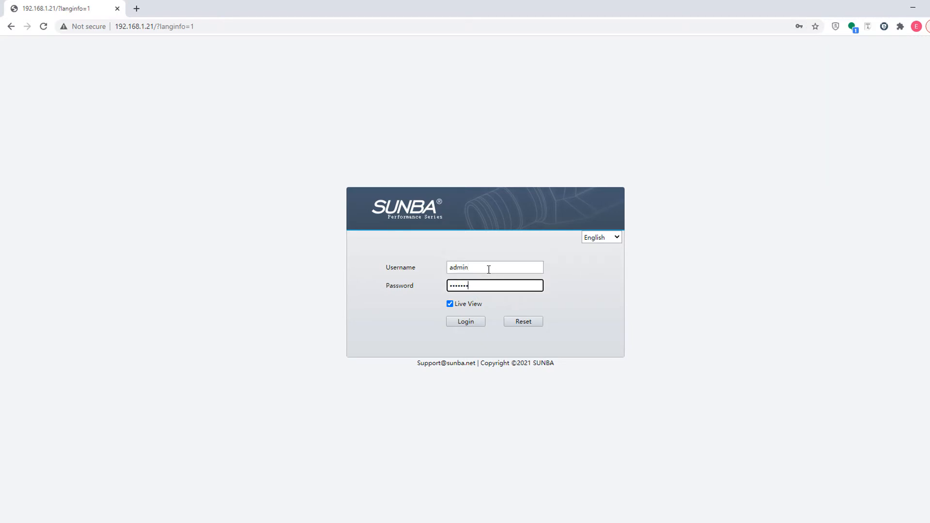
{"action": "left_click", "coordinate": [465, 321]}
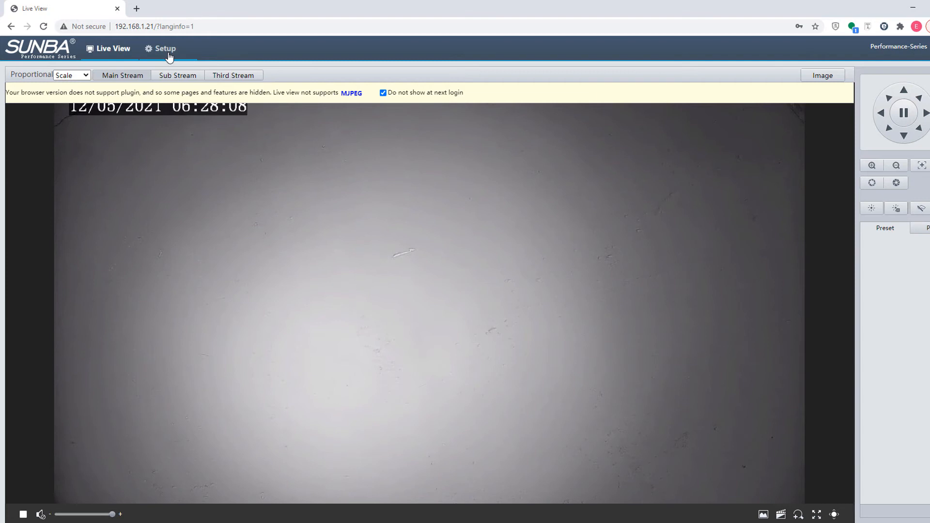
Show the Setup Basic Info page with model, firmware and network details
{"action": "left_click", "coordinate": [164, 49]}
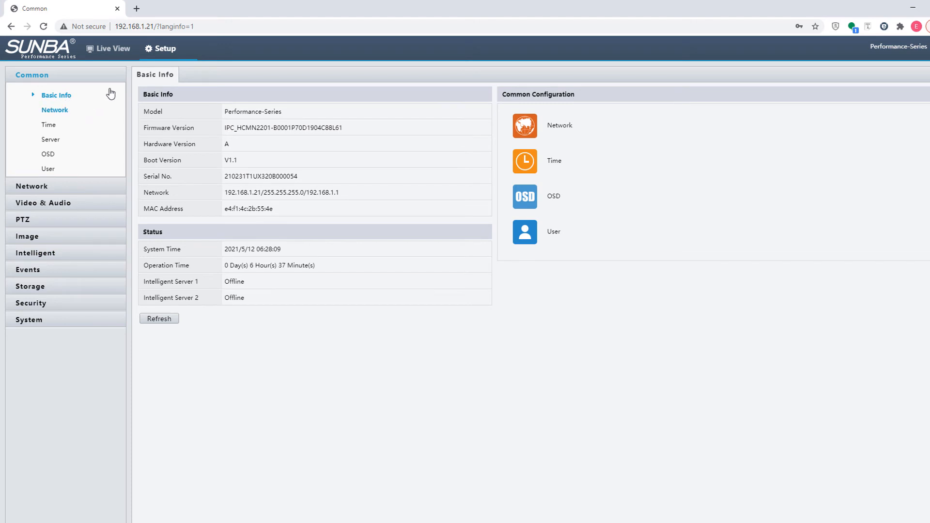
{"action": "mouse_move", "coordinate": [124, 82]}
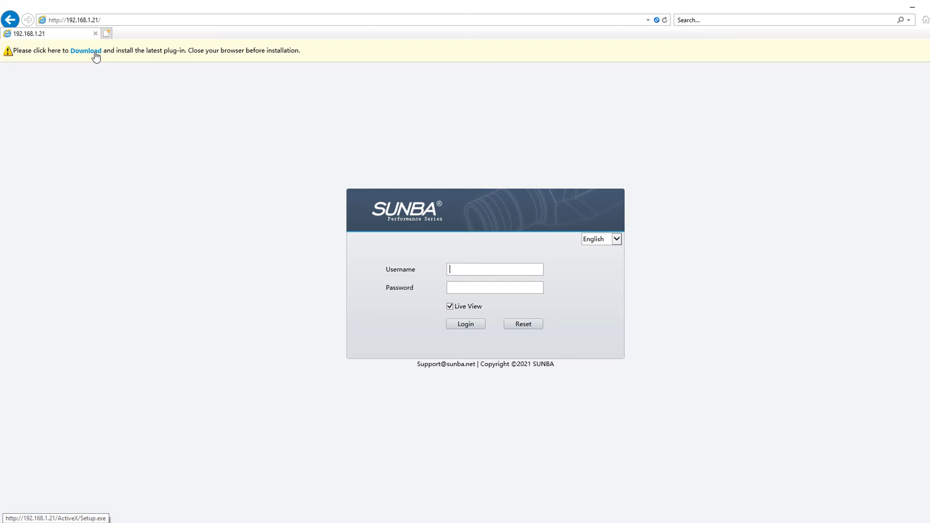
{"action": "mouse_move", "coordinate": [95, 56]}
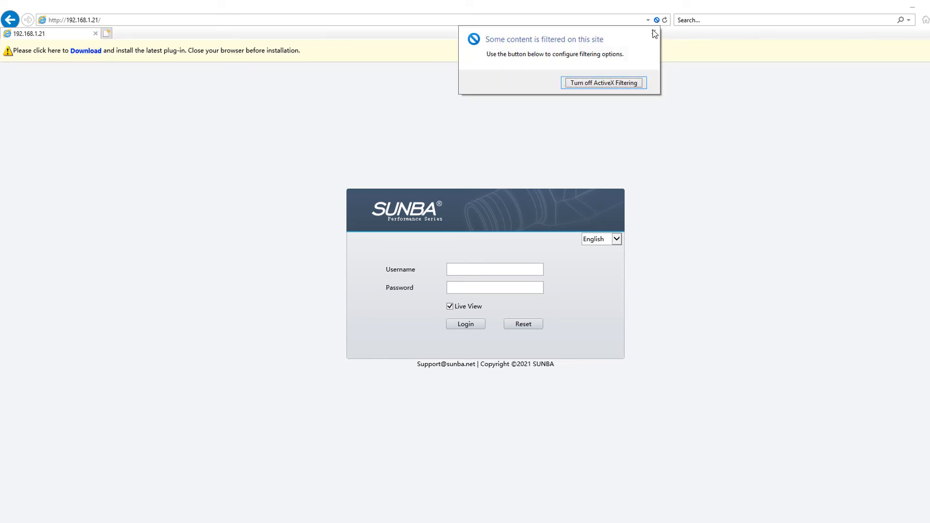
Turn off ActiveX Filtering in Internet Explorer and log in to the camera as admin
{"action": "left_click", "coordinate": [604, 82]}
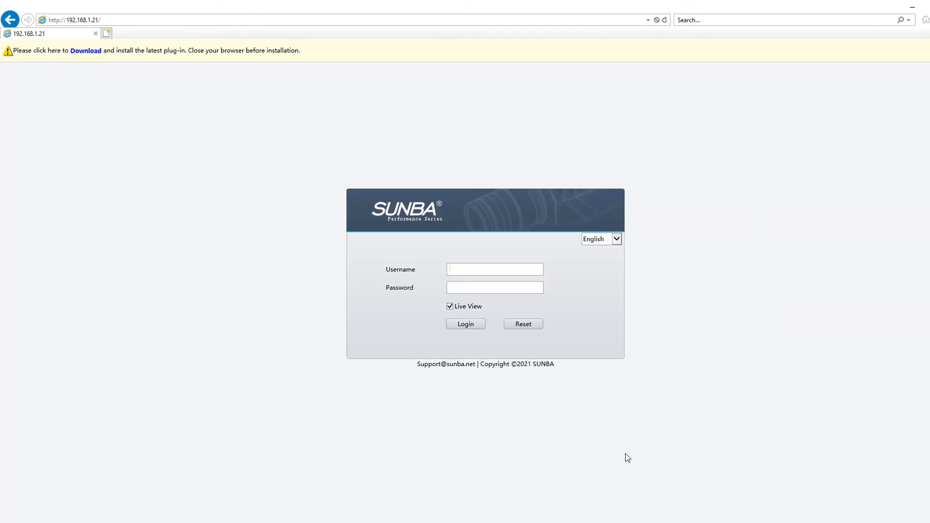
{"action": "left_click", "coordinate": [494, 269]}
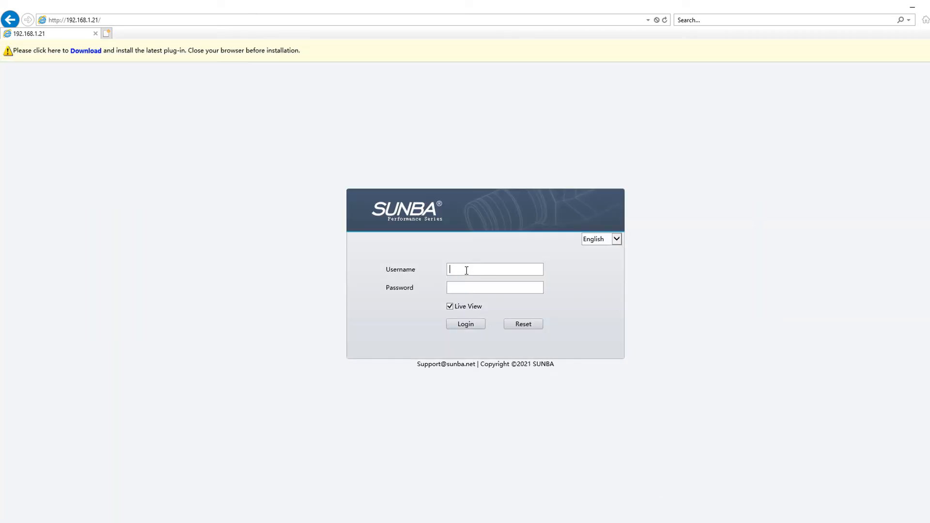
{"action": "type", "text": "admin"}
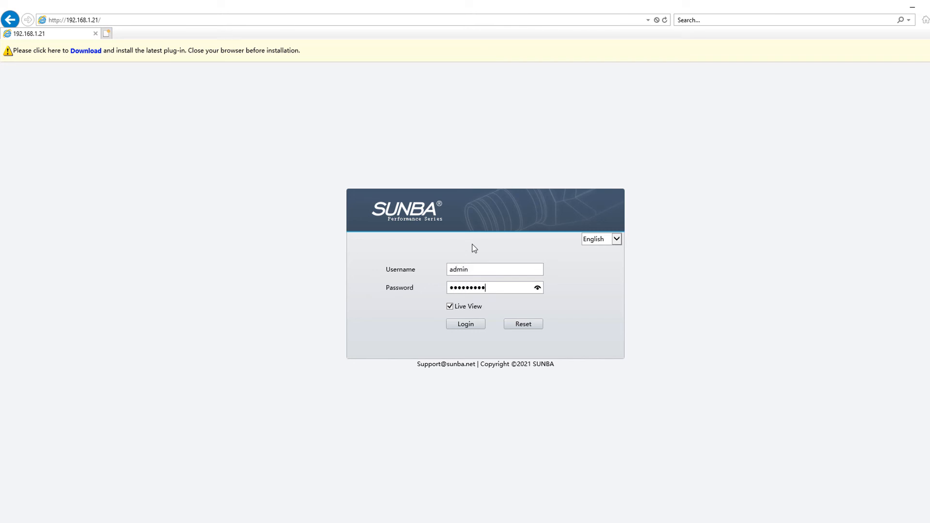
{"action": "left_click", "coordinate": [465, 324]}
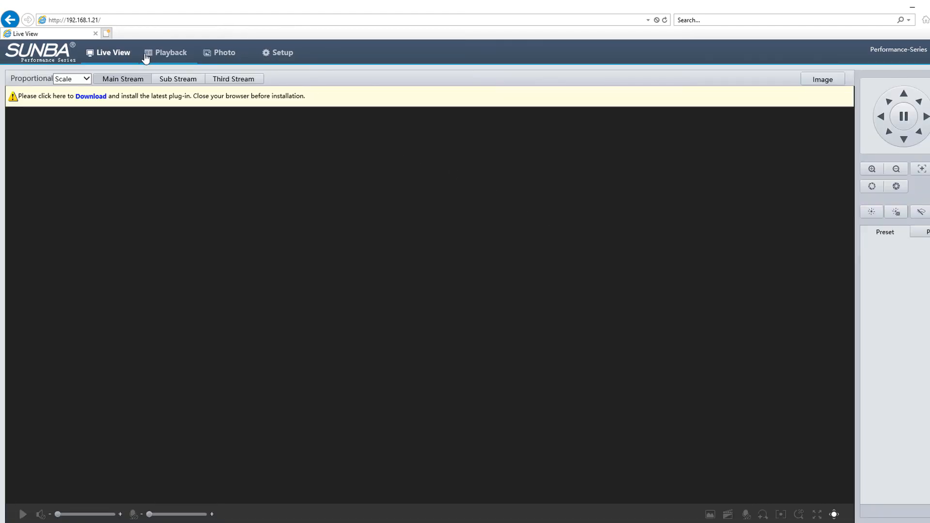
View Playback, then the Photo list with 192.168.1.21 and SmartServer expanded to Server1 and Server2
{"action": "left_click", "coordinate": [170, 52]}
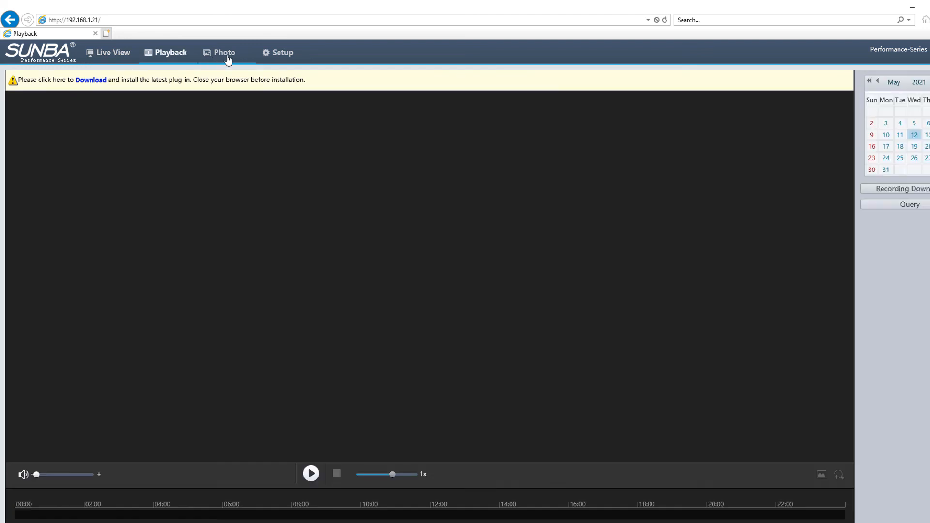
{"action": "left_click", "coordinate": [225, 52]}
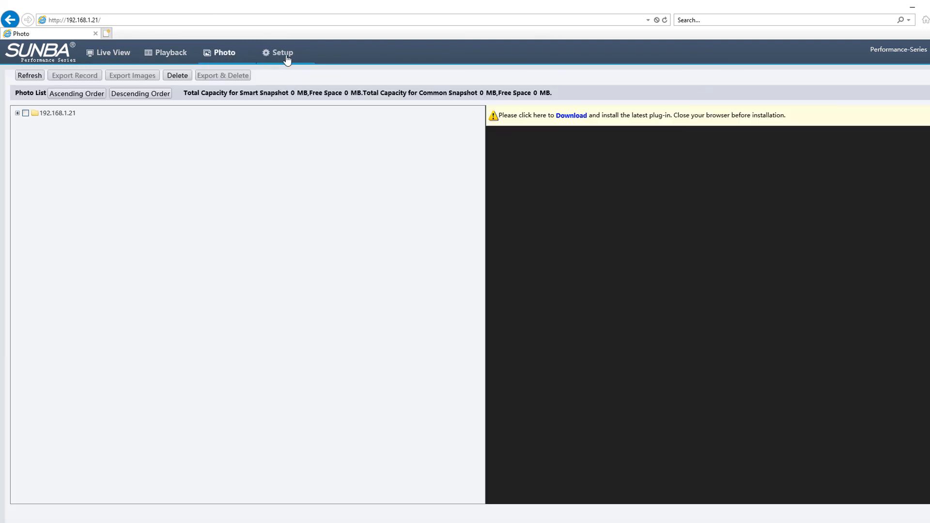
{"action": "left_click", "coordinate": [17, 113]}
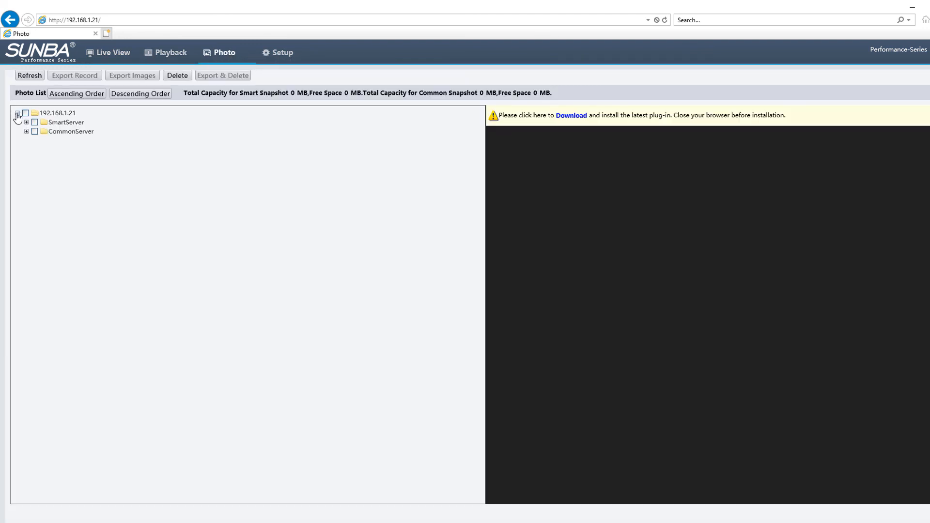
{"action": "left_click", "coordinate": [28, 122]}
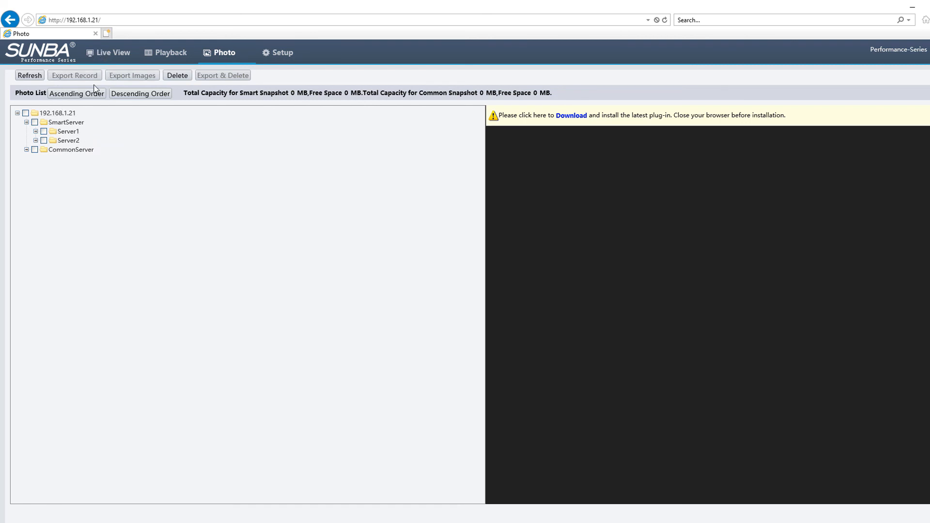
{"action": "mouse_move", "coordinate": [134, 517]}
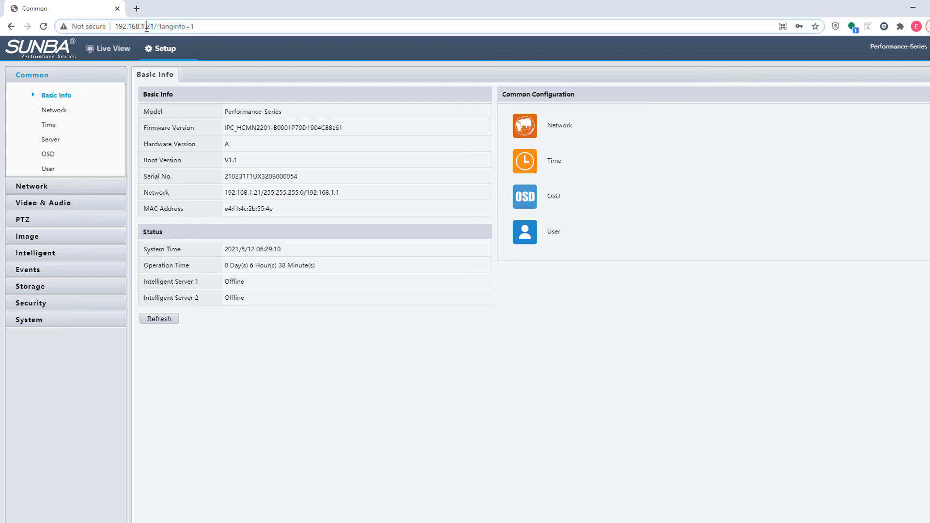
Return to Chrome's Setup Basic Info page and select its web address
{"action": "left_click", "coordinate": [150, 27]}
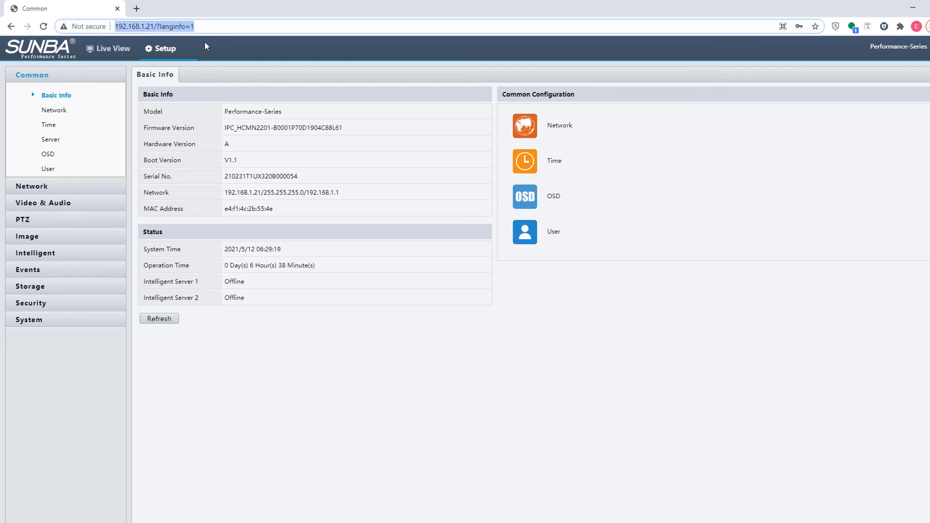